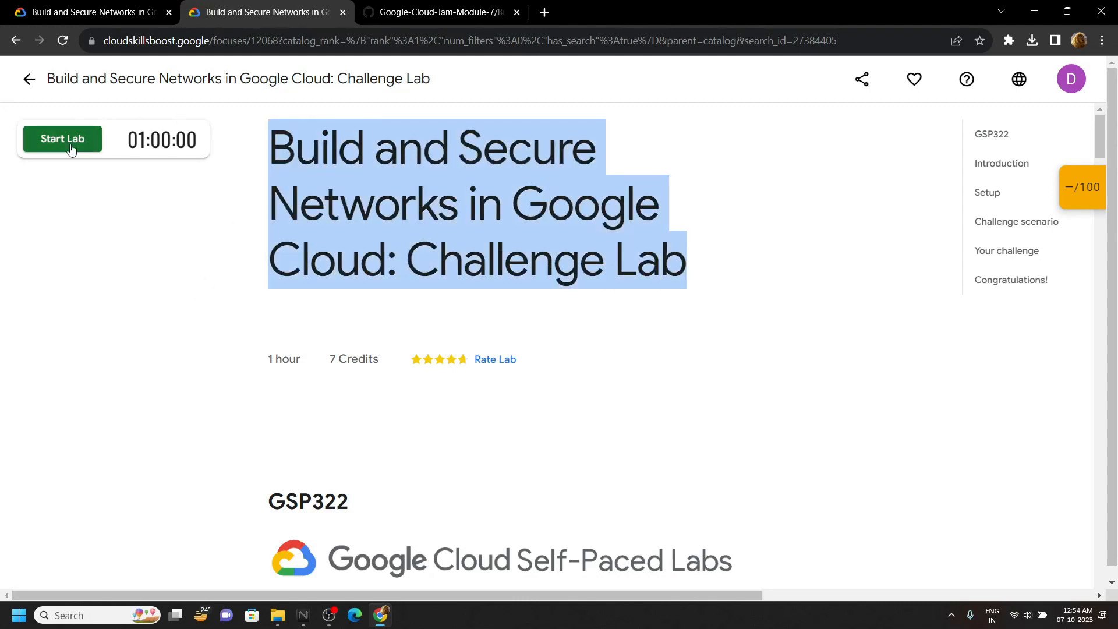
Search the console for 'vm i' and go to the VM instances page.
left_click(62, 138)
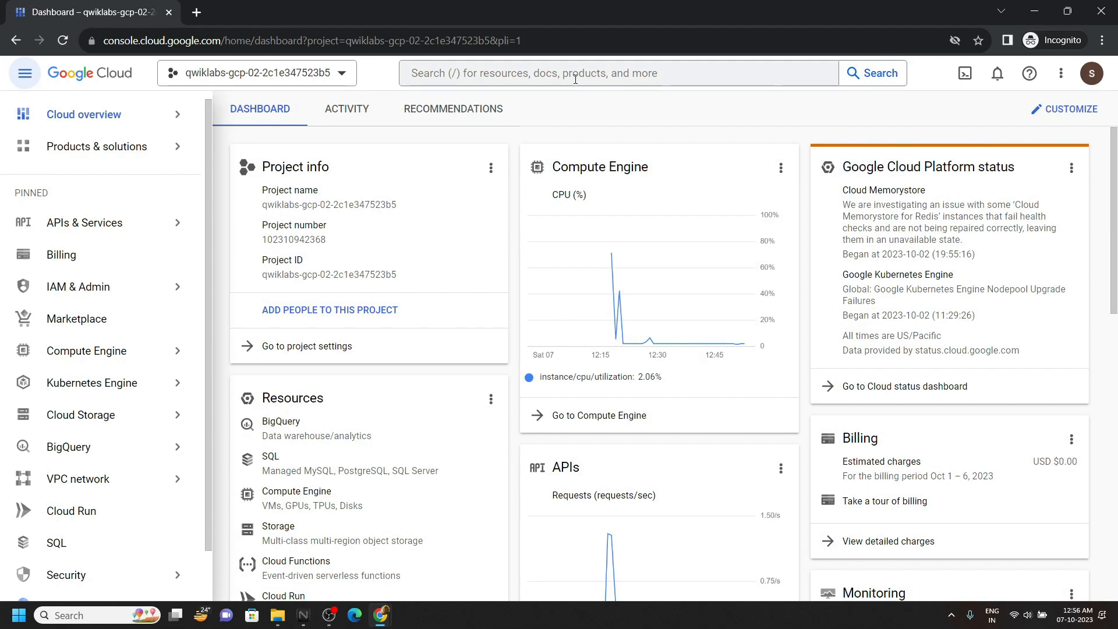
type("vm insta")
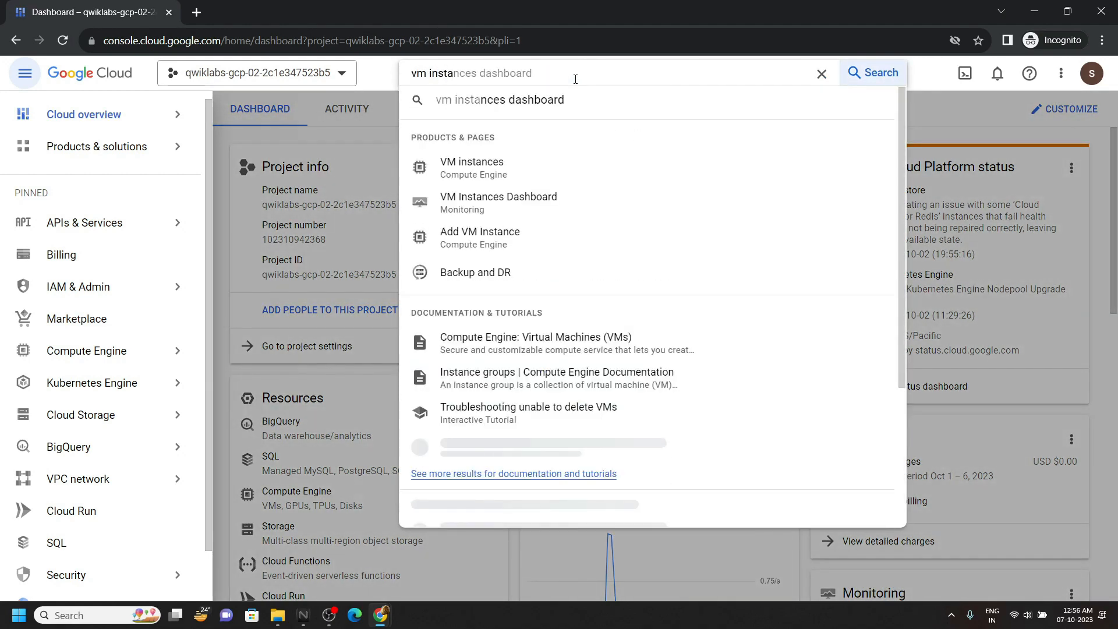
left_click(472, 168)
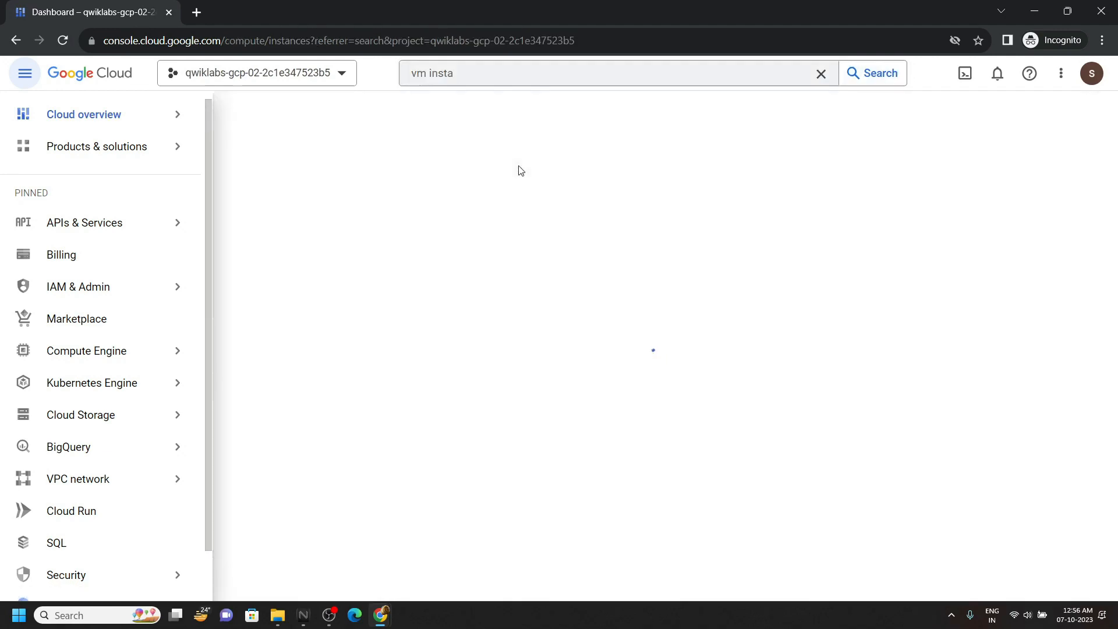
Start / Resume the bastion instance from its More actions menu and confirm.
left_click(873, 72)
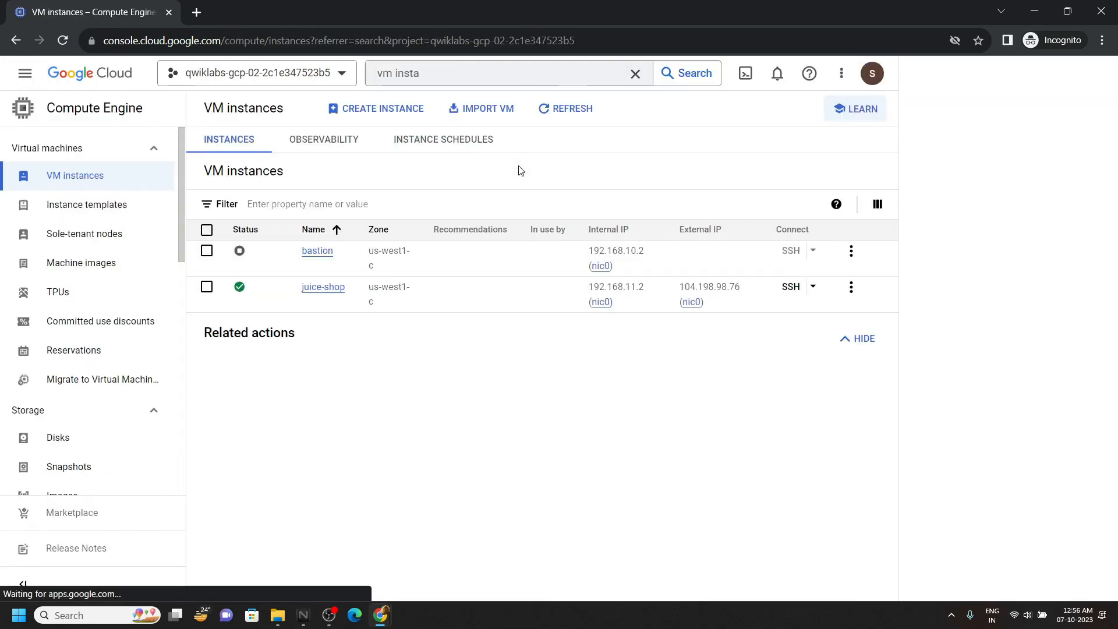
left_click(853, 109)
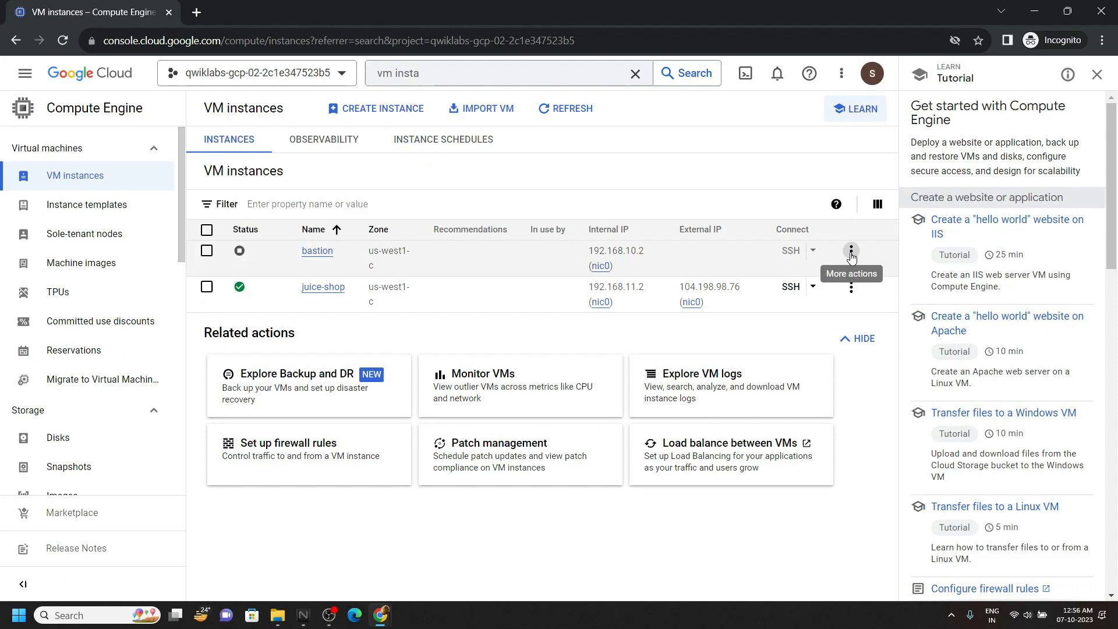
left_click(850, 251)
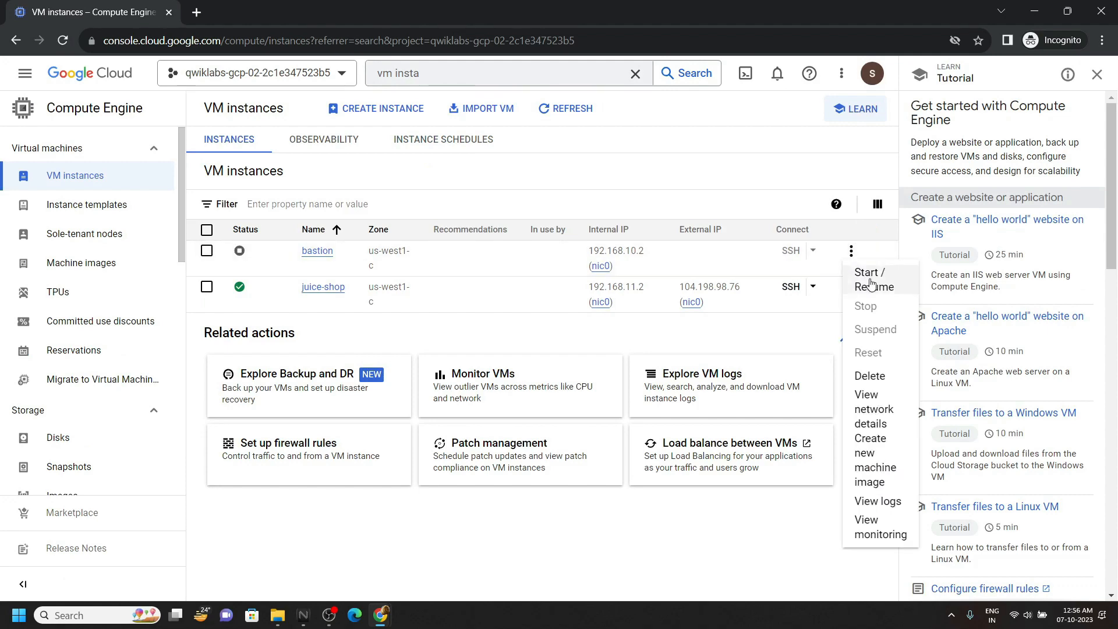
left_click(873, 278)
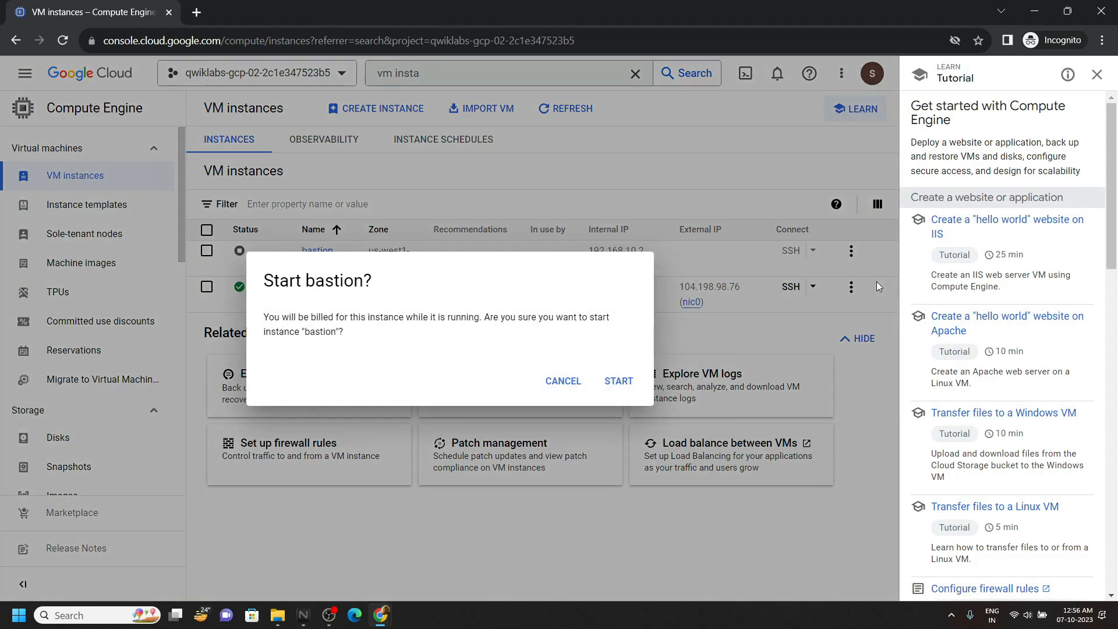
left_click(617, 380)
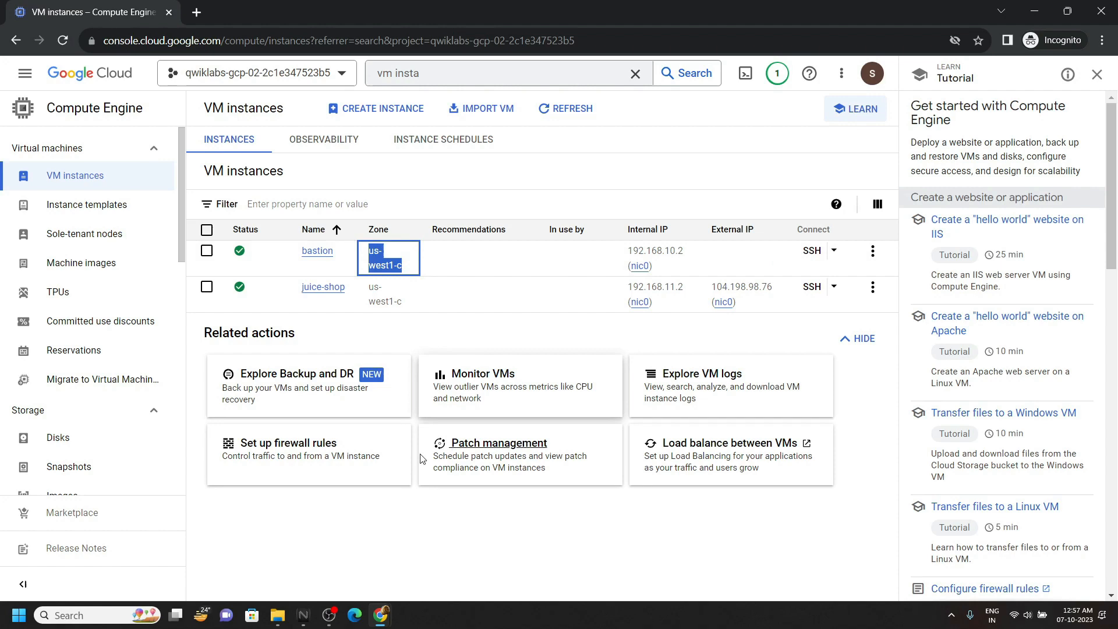
Set the script's ZONE export to us-west1-c.
left_click(439, 12)
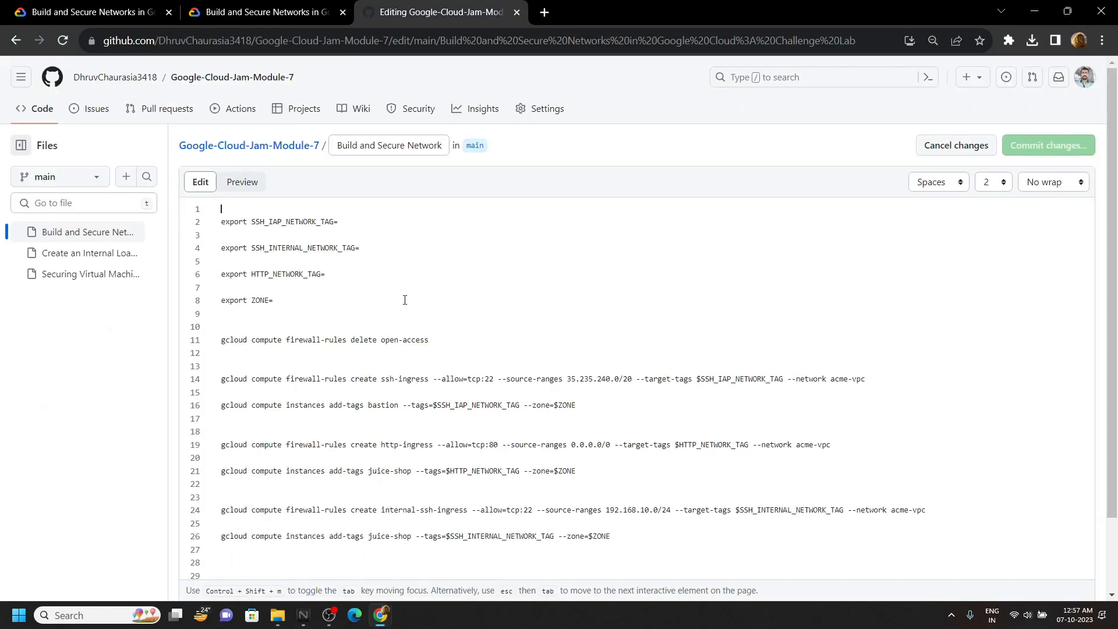
scroll("down", 3)
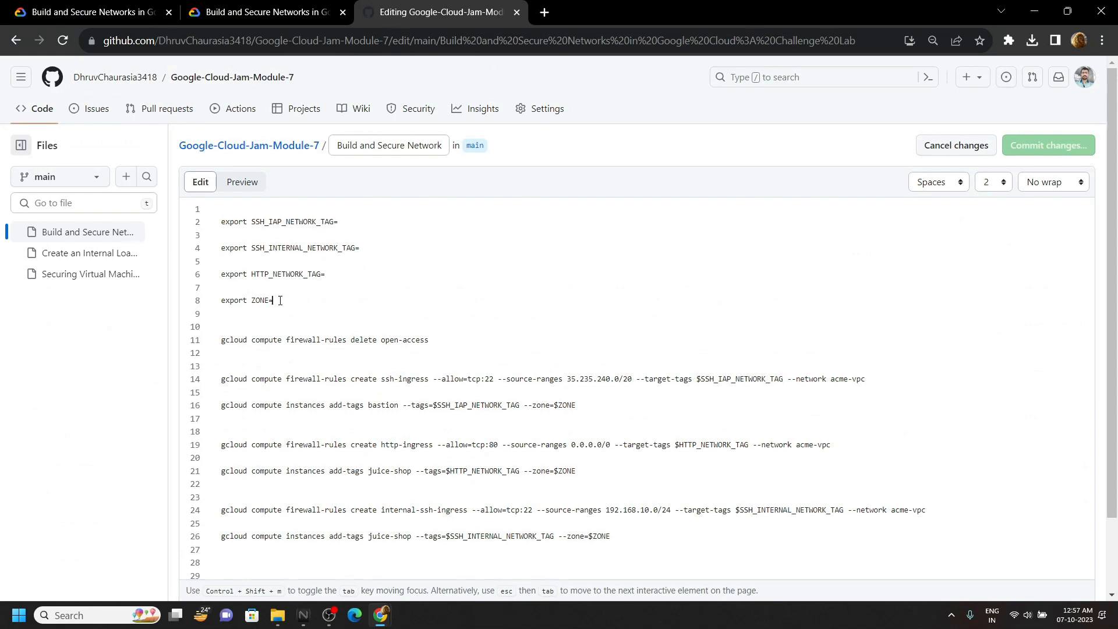
type("us-west1-c")
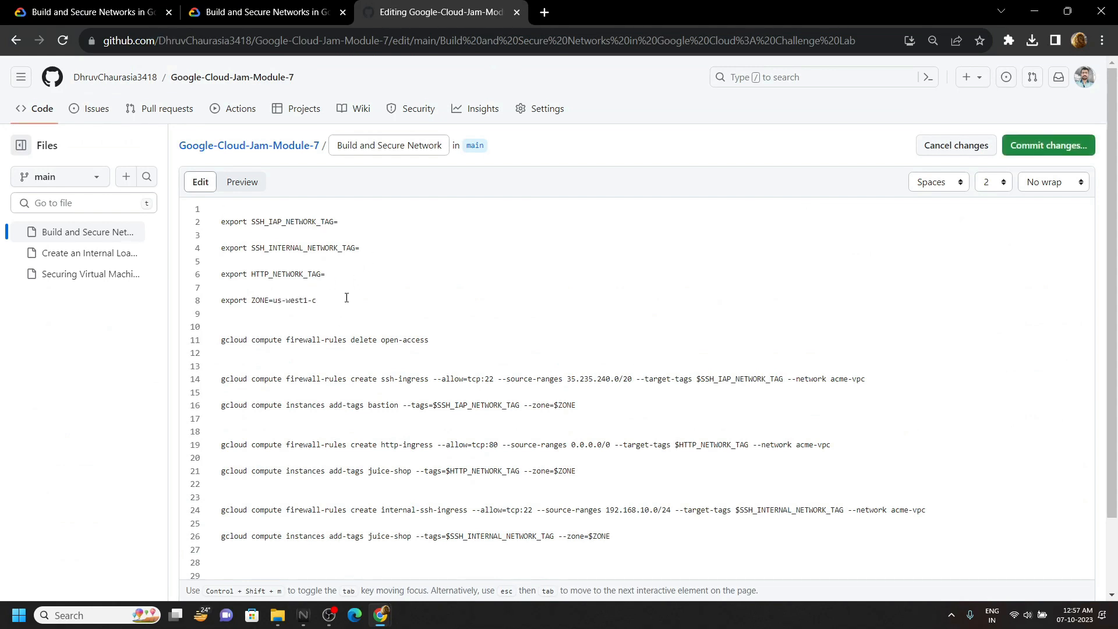
Fill the SSH IAP tag with grant-ssh-iap-ingress-ql-402 from the lab panel.
left_click(265, 12)
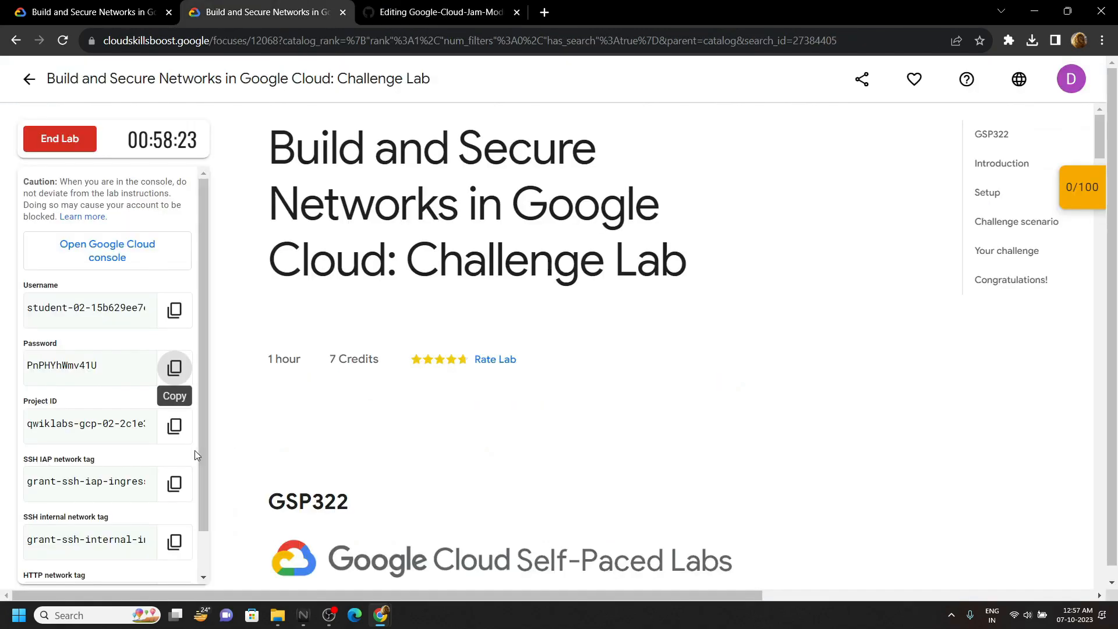
left_click(174, 482)
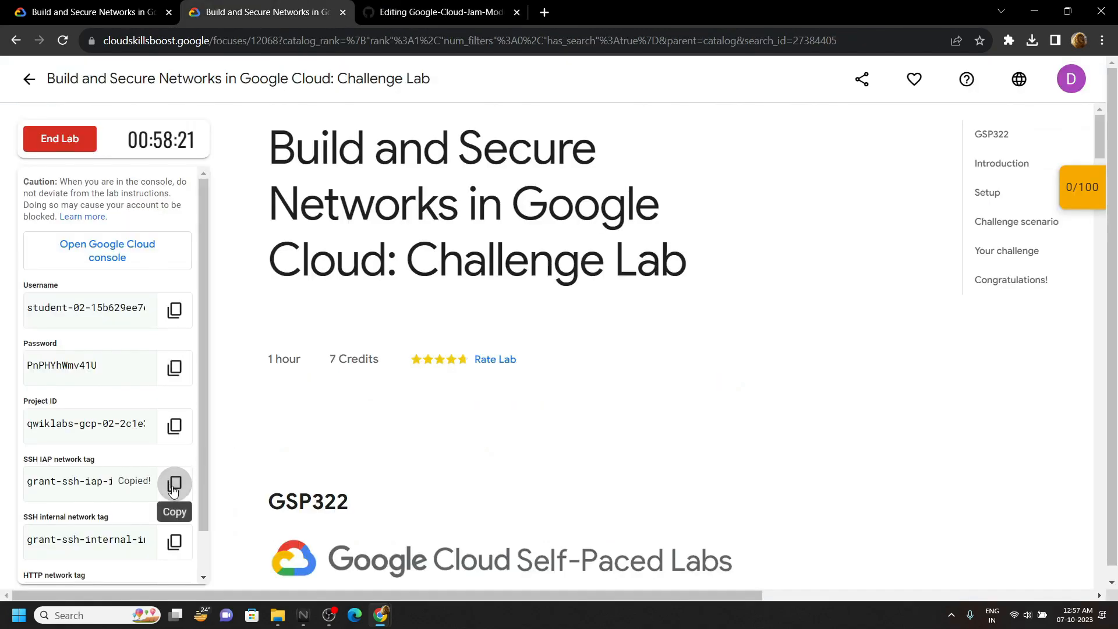
left_click(440, 12)
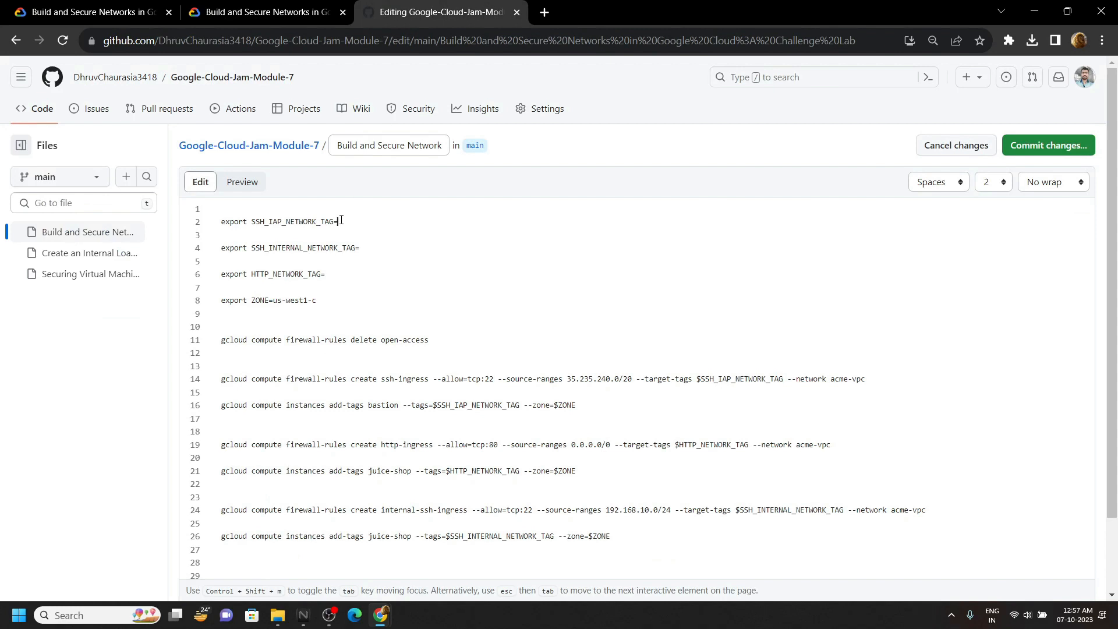
type("grant-ssh-iap-ingress-ql-402")
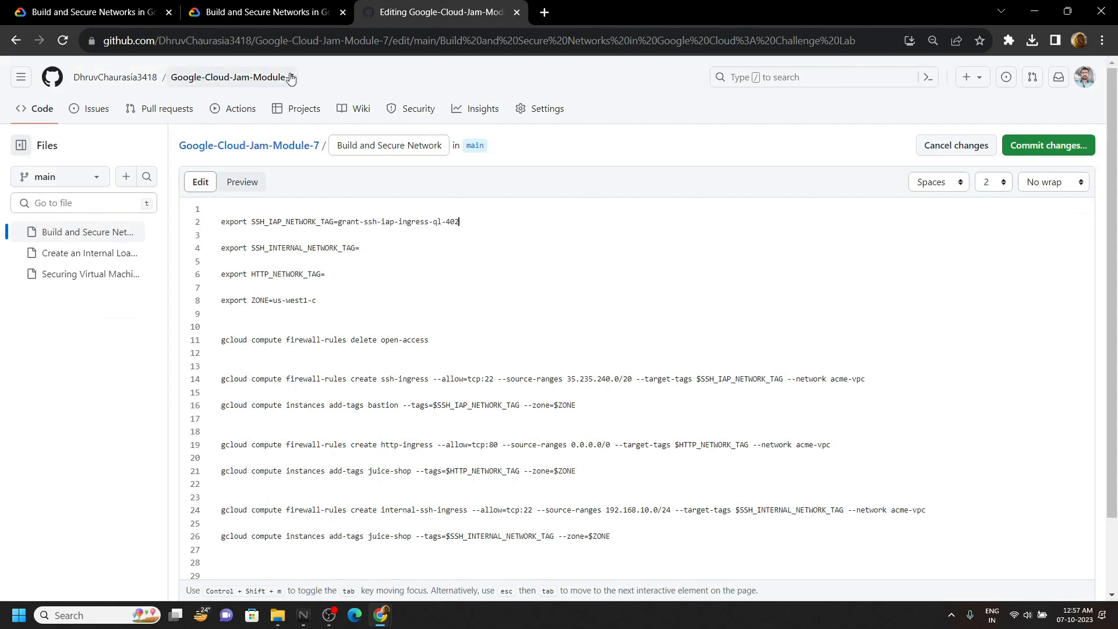
Fill the internal SSH tag with grant-ssh-internal-ingress-ql-935 and fetch the HTTP tag.
left_click(266, 11)
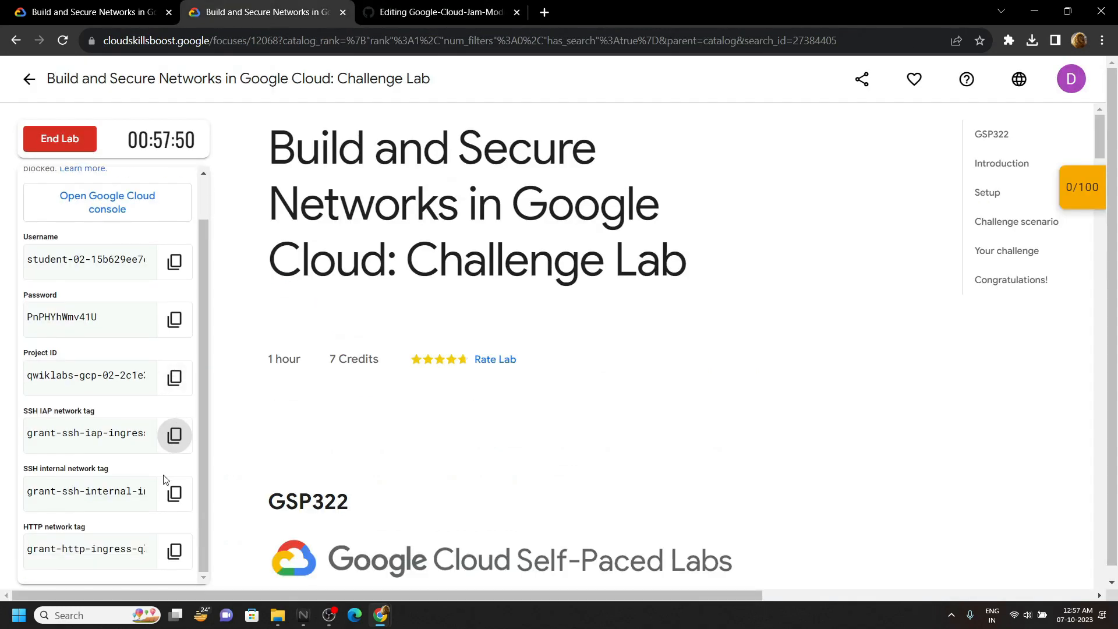
left_click(440, 11)
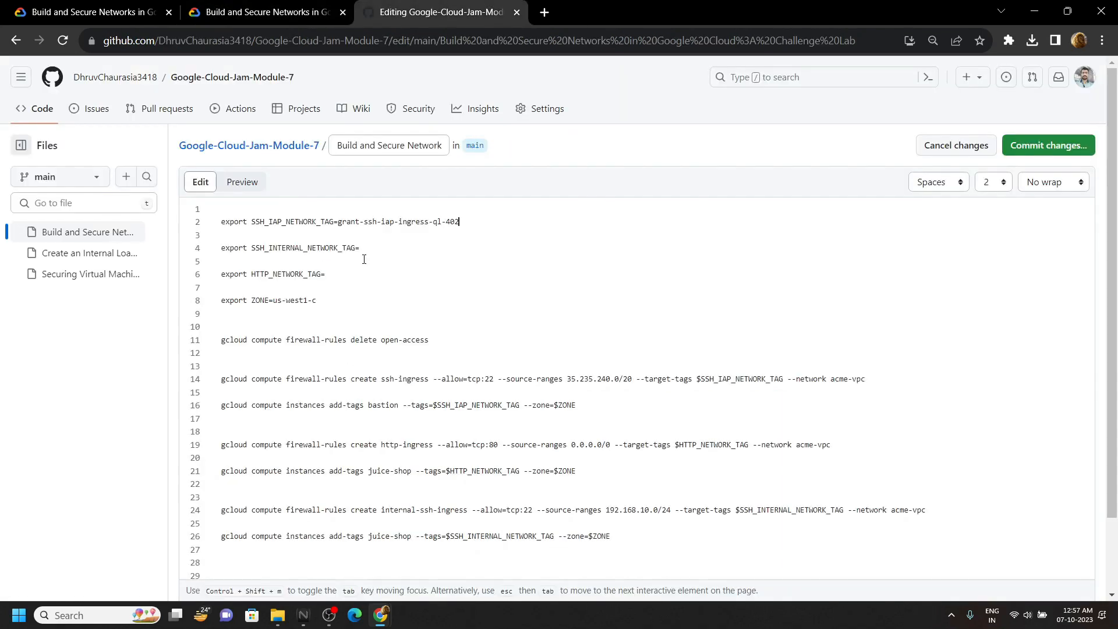
type("grant-ssh-internal-ingress-ql-935")
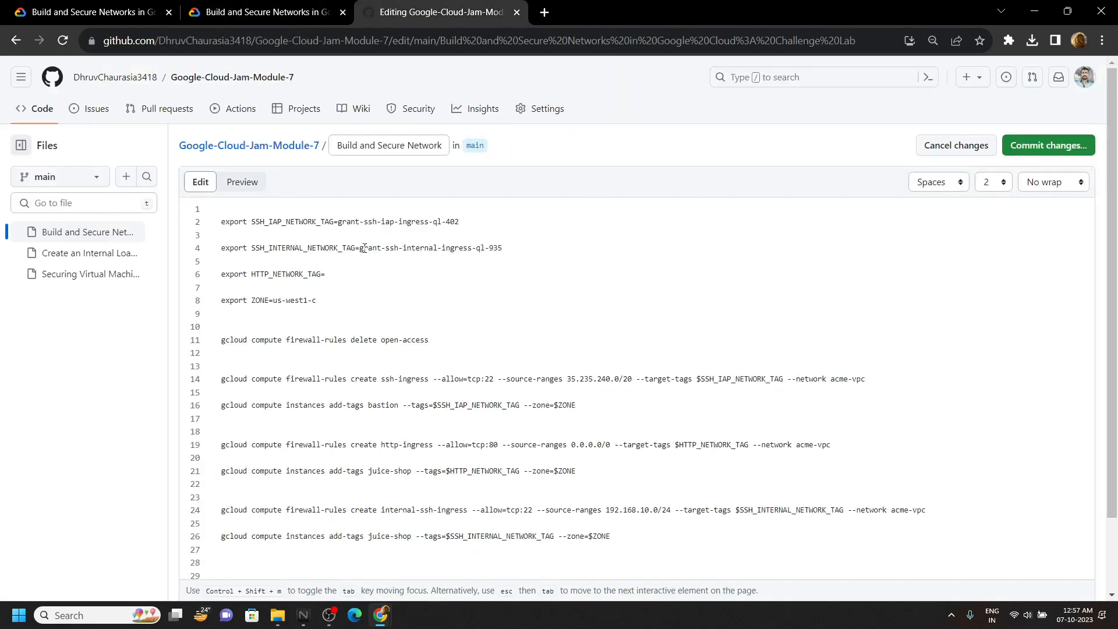
left_click(265, 12)
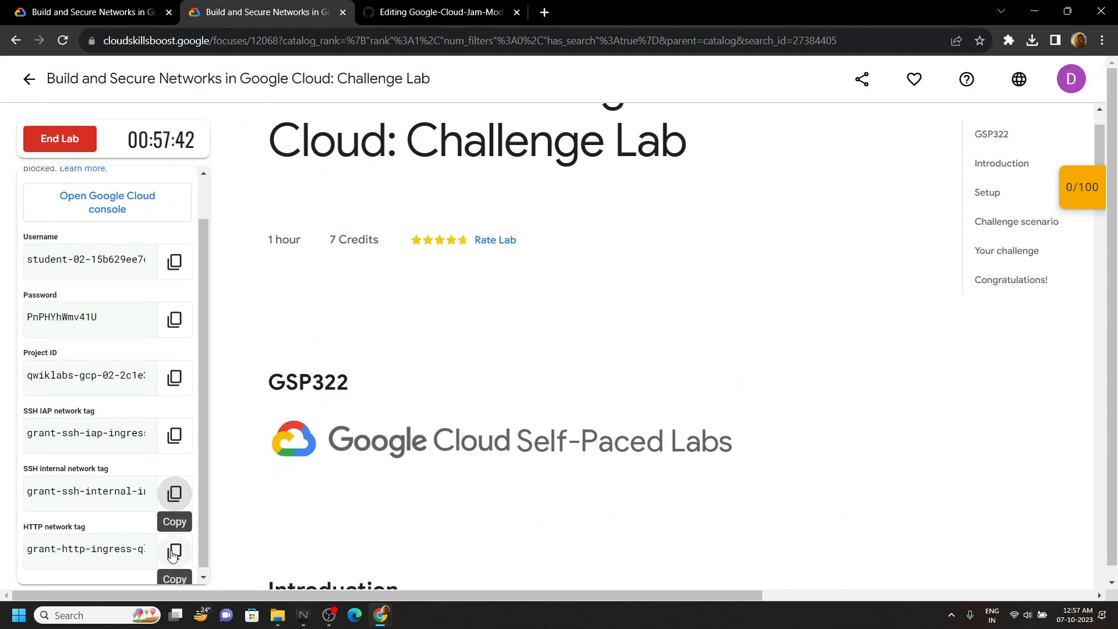
left_click(439, 12)
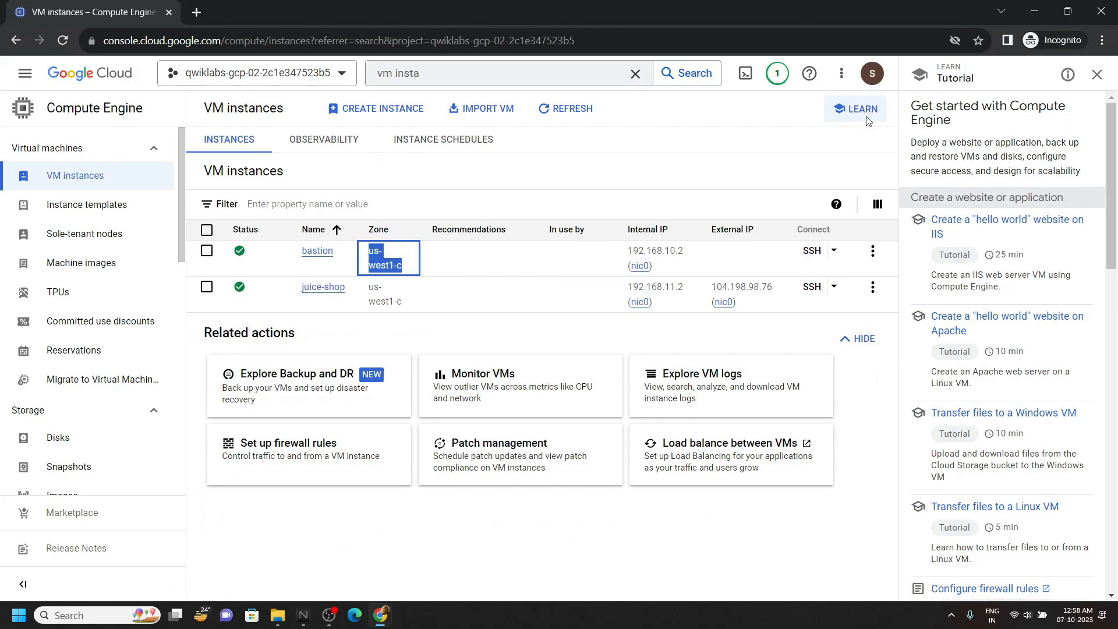
Run the export and gcloud firewall commands in Cloud Shell, answering y to delete open-access.
left_click(1097, 73)
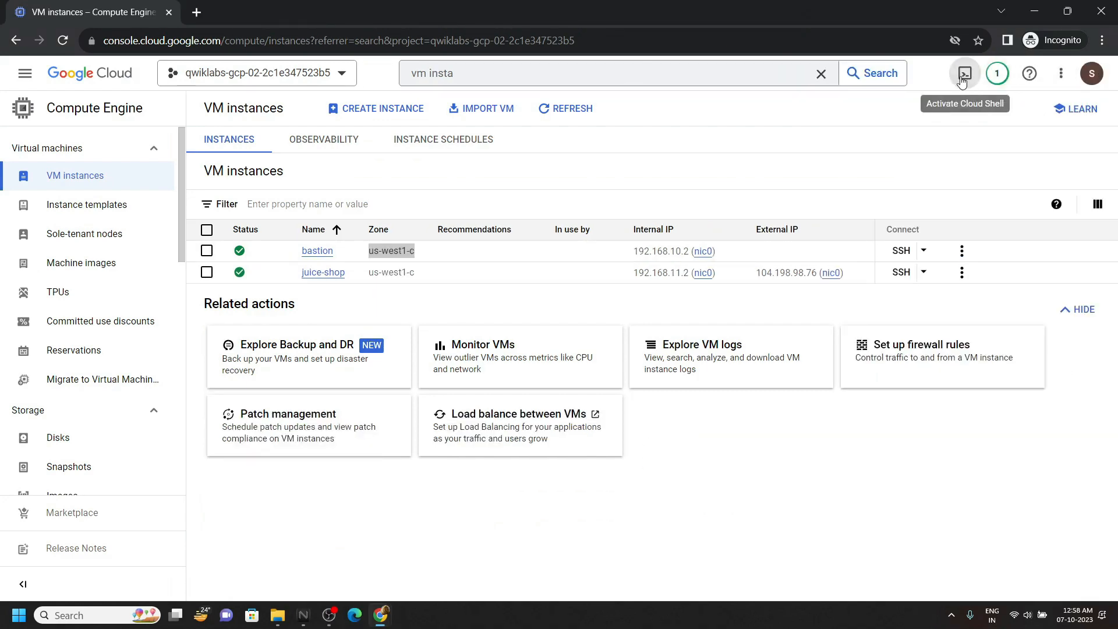
left_click(964, 72)
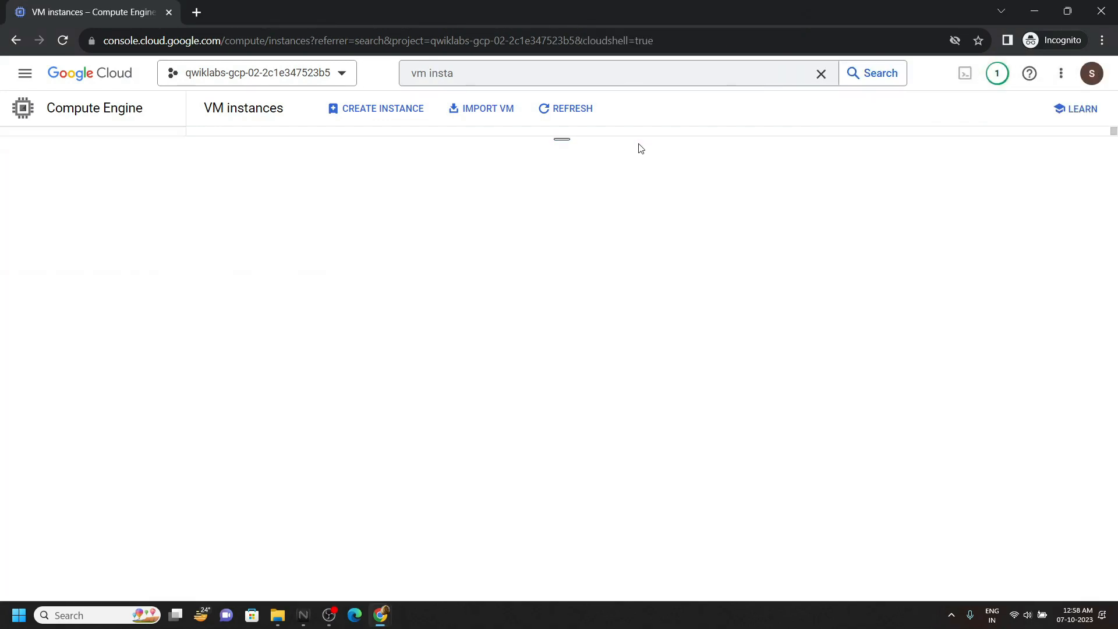
left_click(965, 72)
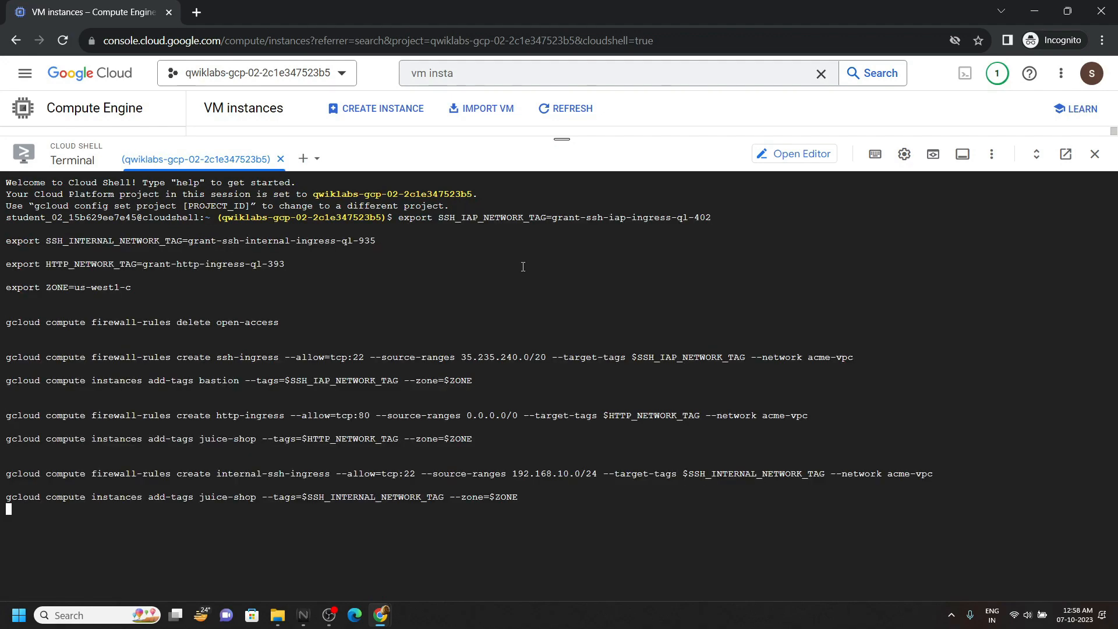
mouse_move(687, 417)
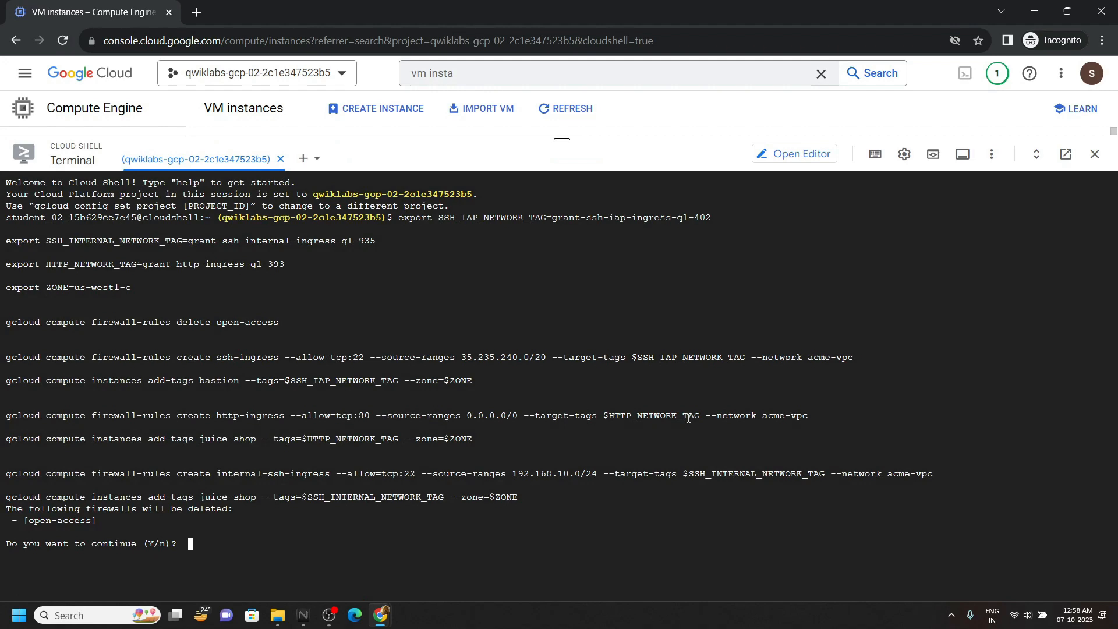
type("y")
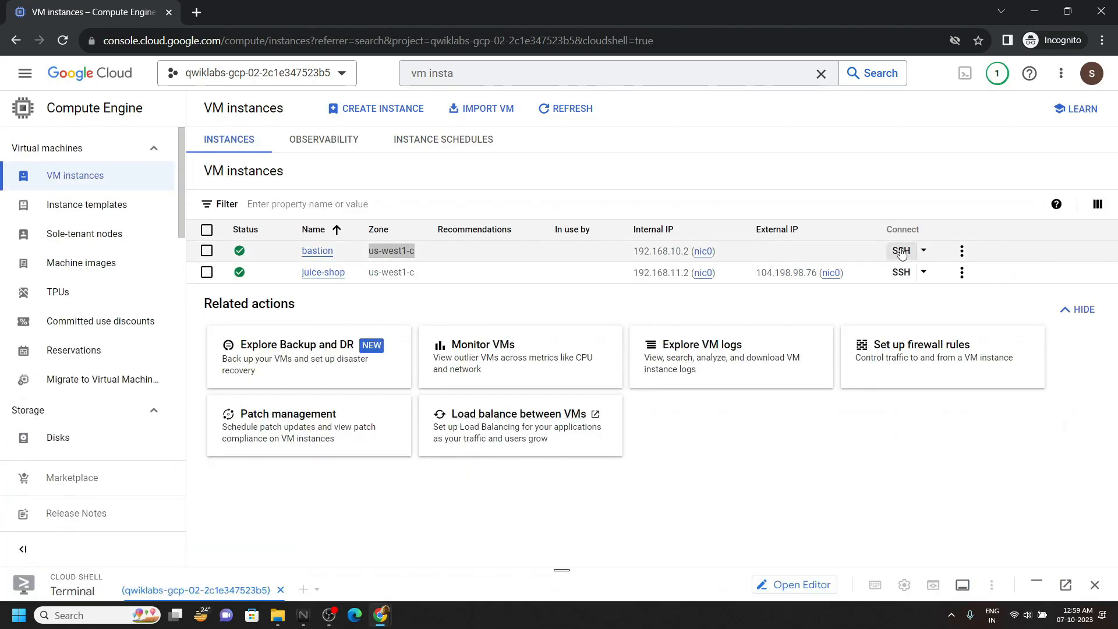
SSH into bastion and run 'gcloud compute ssh juice-shop --internal-ip', answering y to reach its shell.
left_click(900, 250)
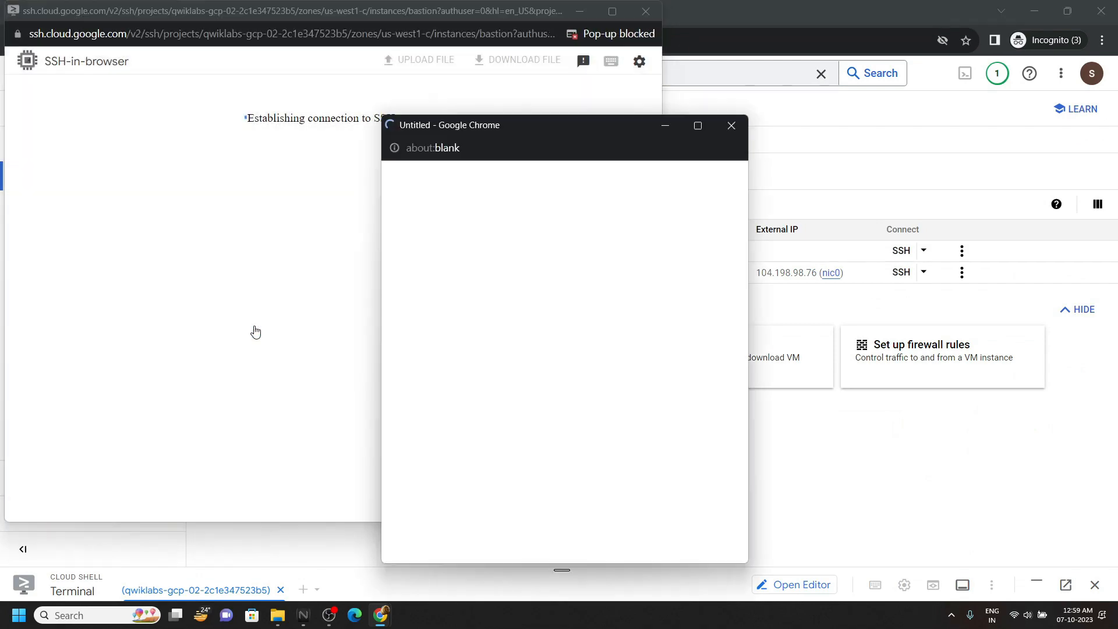
left_click(730, 126)
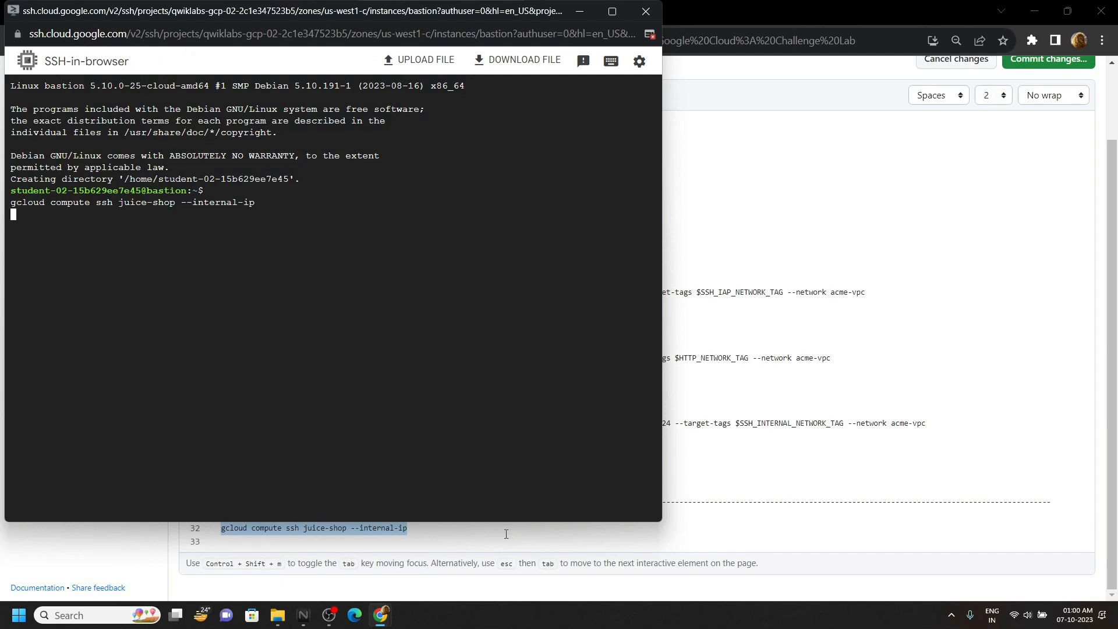
type("you want to continue (Y/n)?")
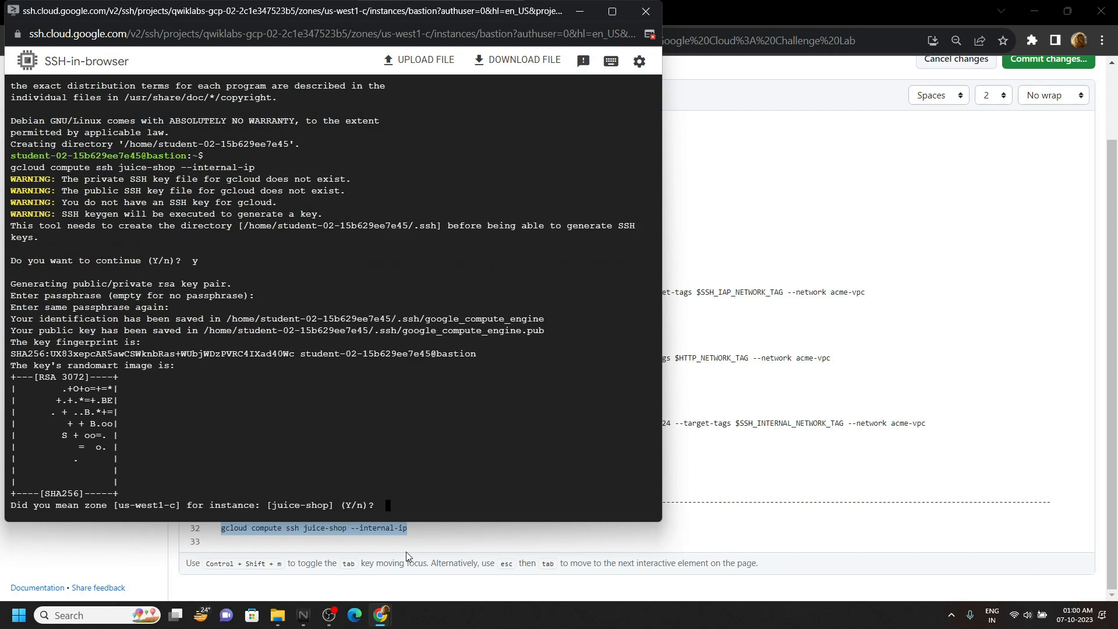
type("y")
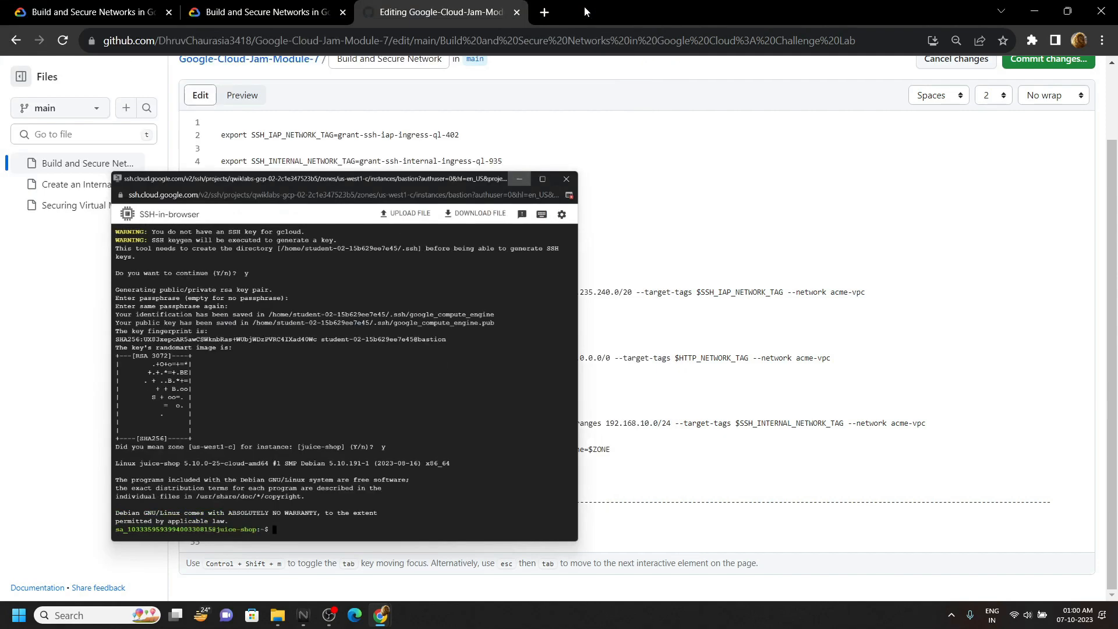
left_click(265, 12)
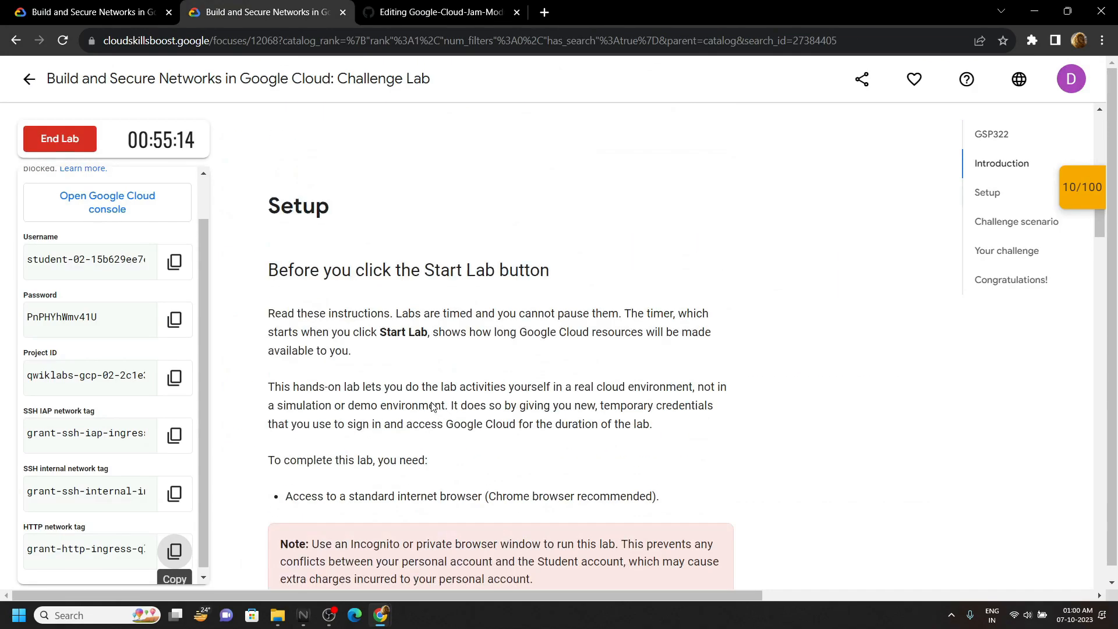